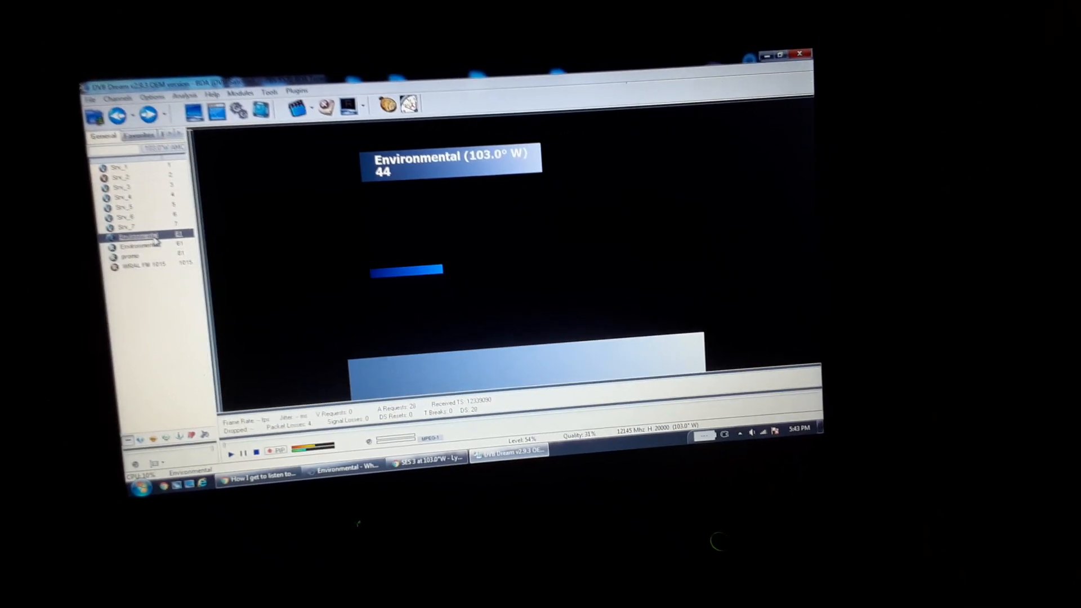
Right-click the Environmental channel (103.0° W) in the channel list to show its options menu
{"action": "right_click", "coordinate": [135, 236]}
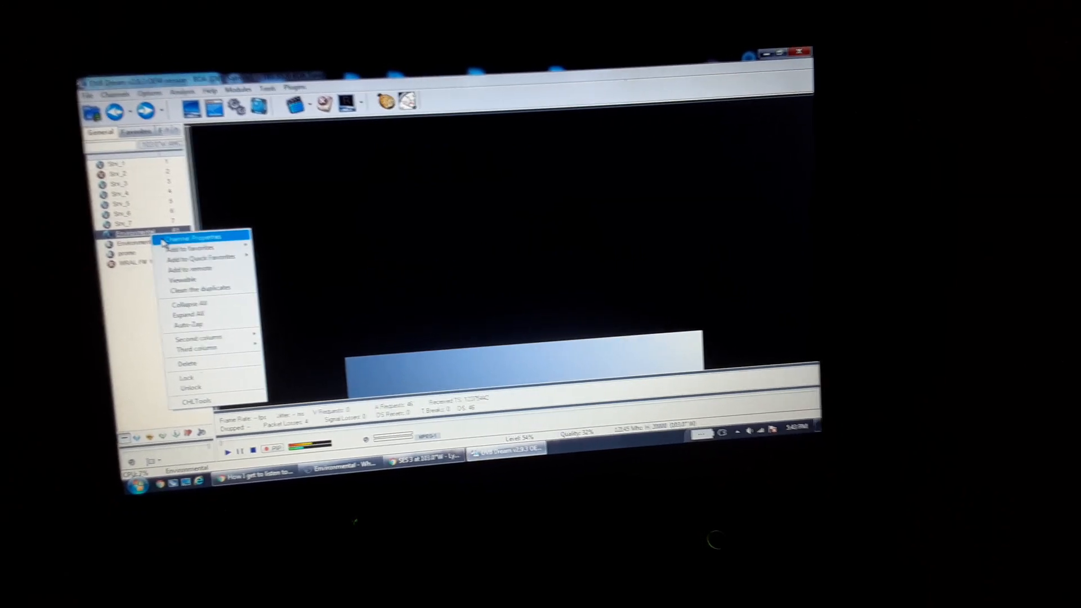